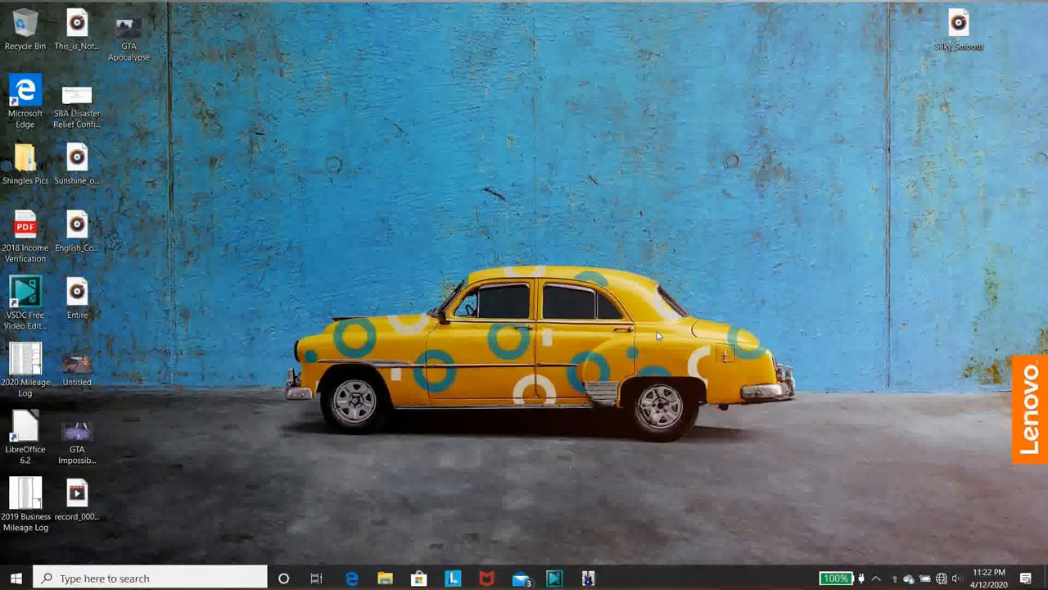
mouse_move(930, 488)
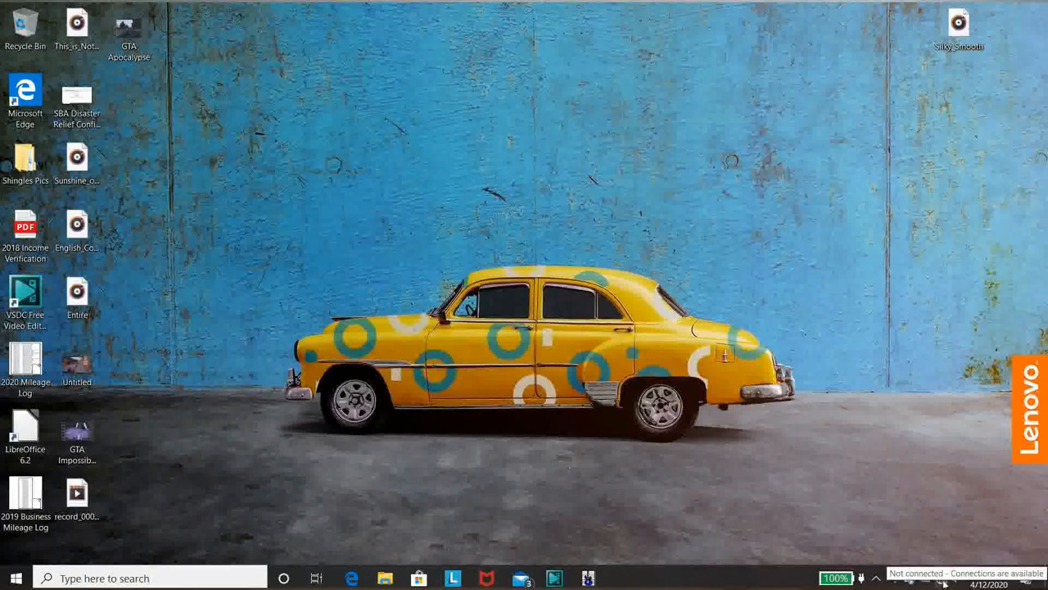
Join the RAV-FileHub-2G-A64A Wi-Fi network from the Windows taskbar.
click(942, 576)
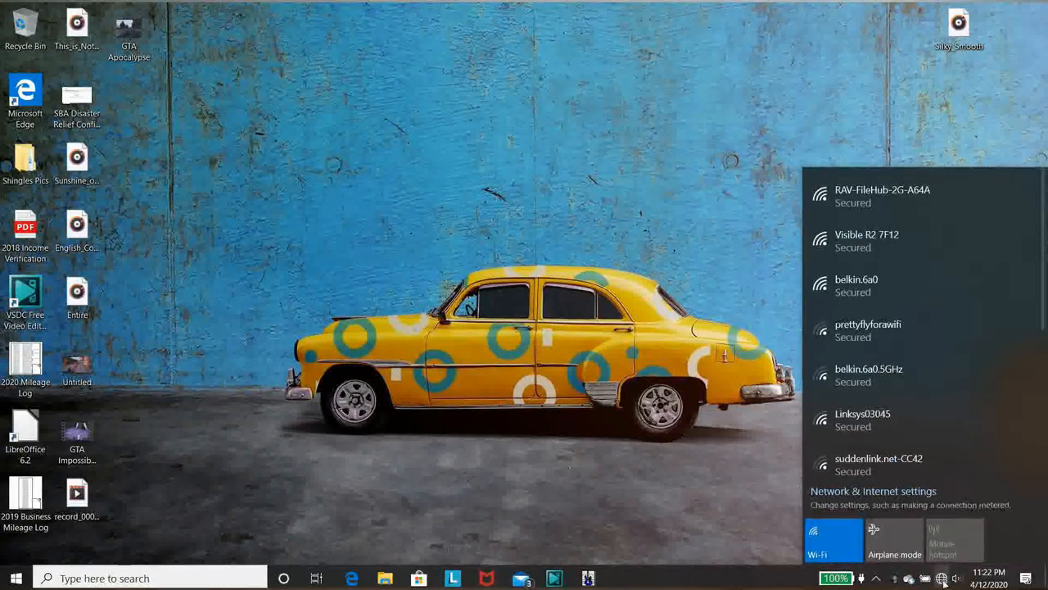
mouse_move(953, 390)
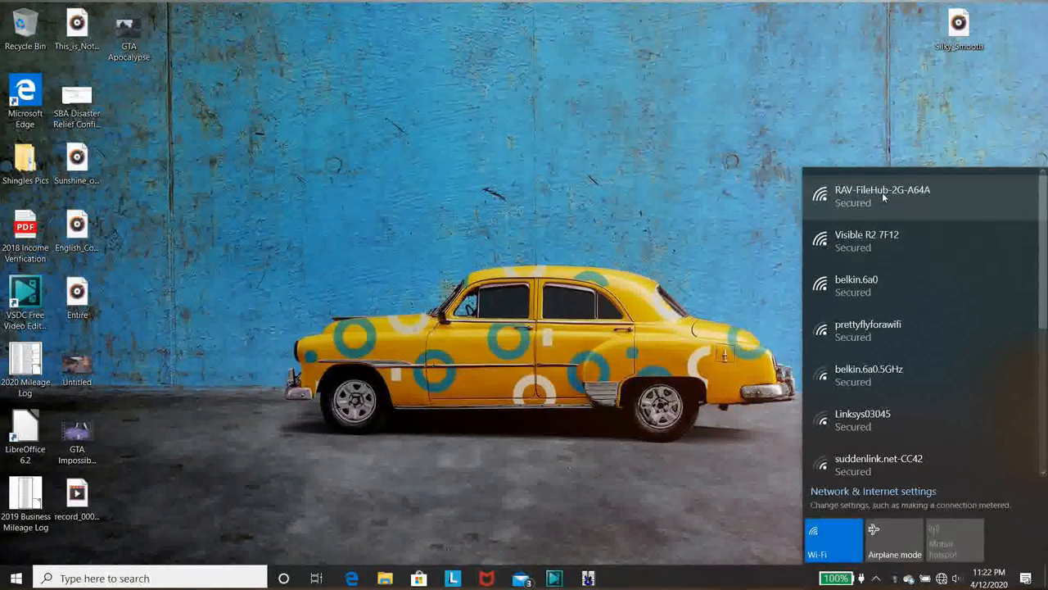
click(882, 195)
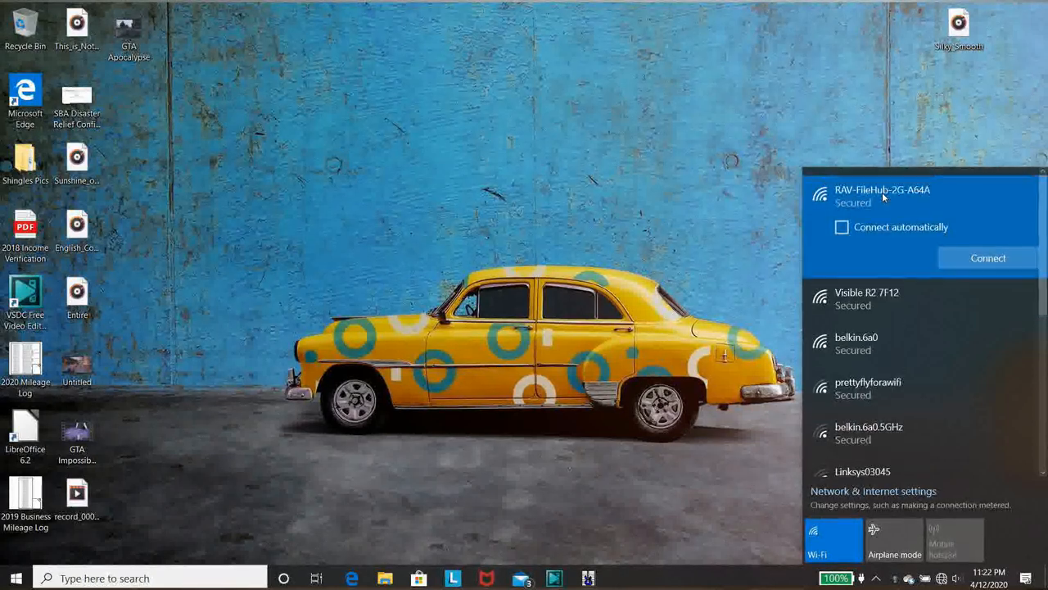
click(987, 259)
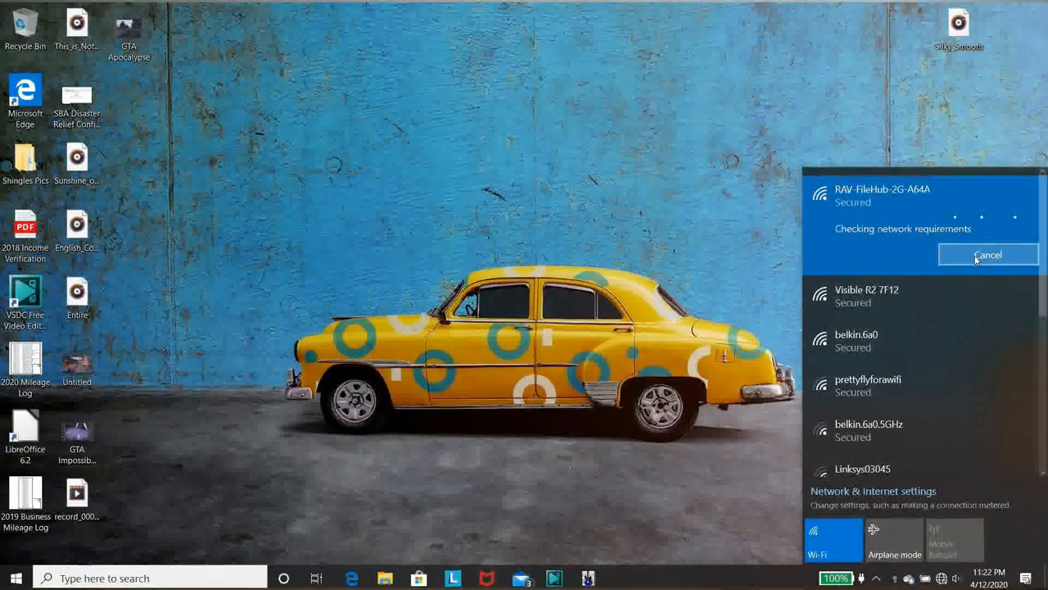
mouse_move(783, 259)
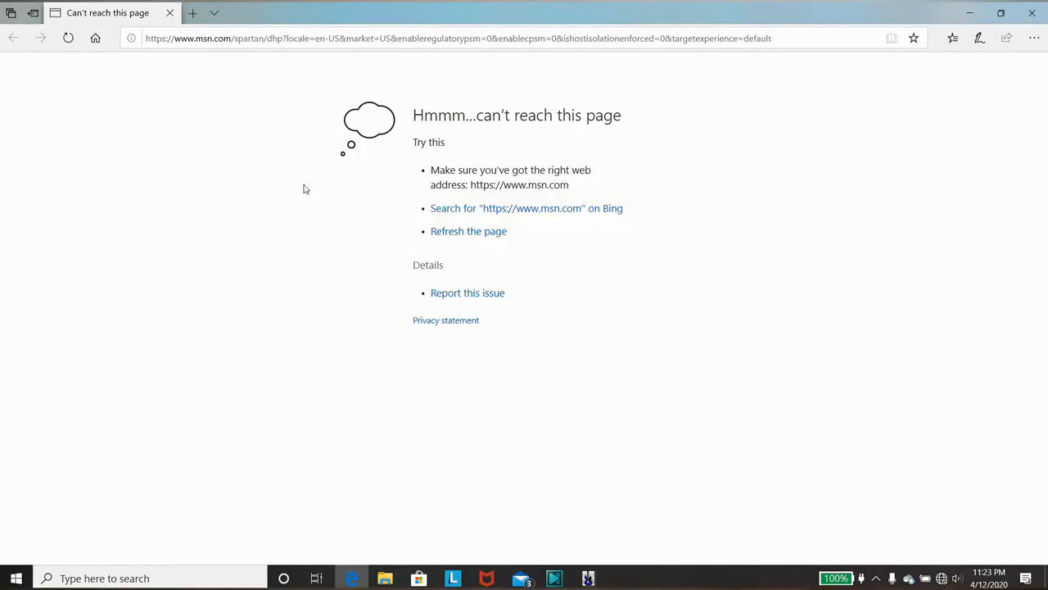
click(458, 38)
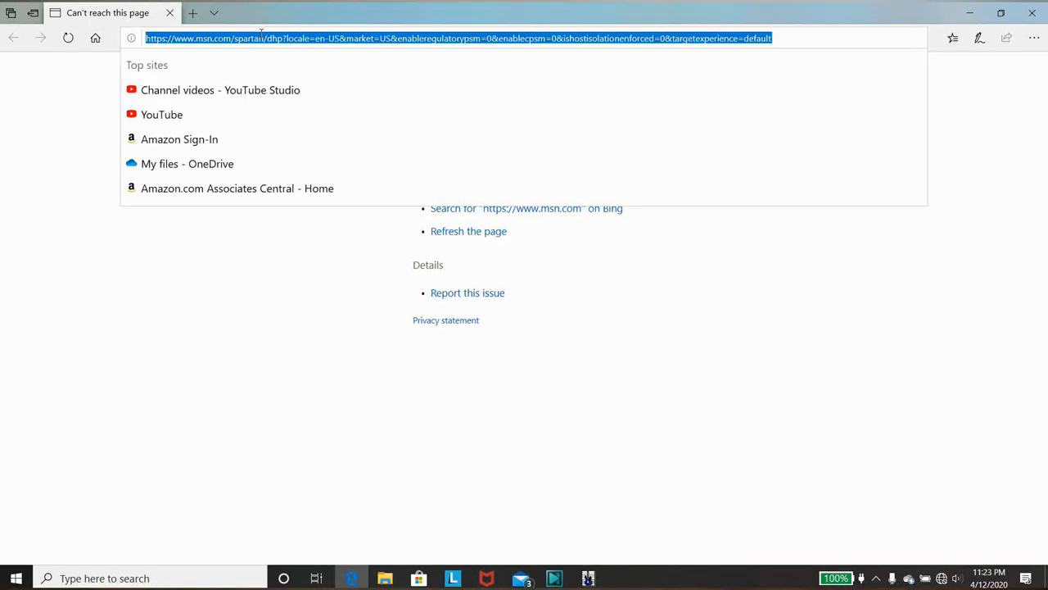
text(10.10.10.254)
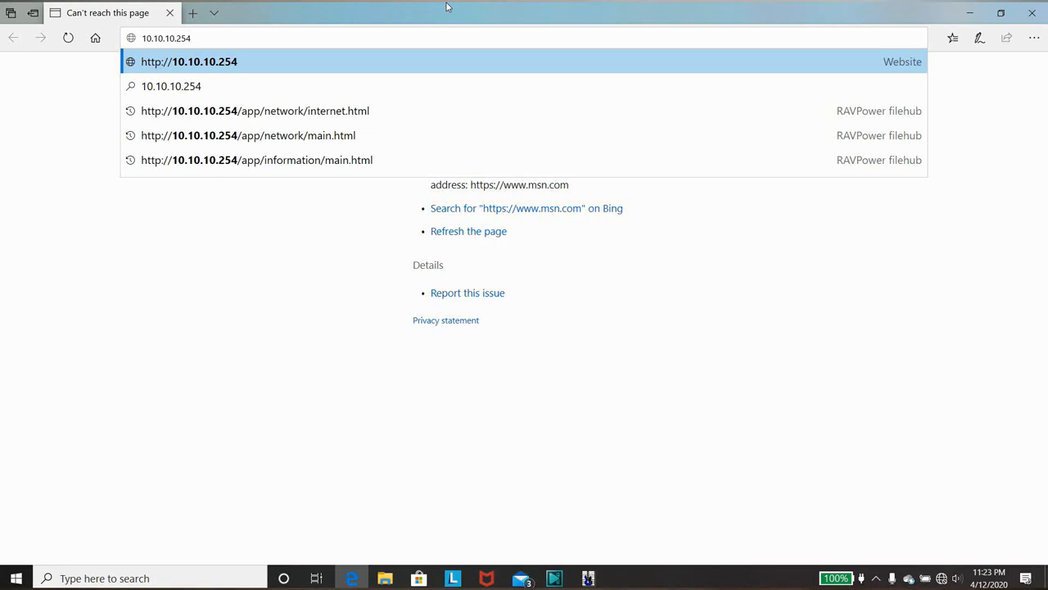
click(190, 62)
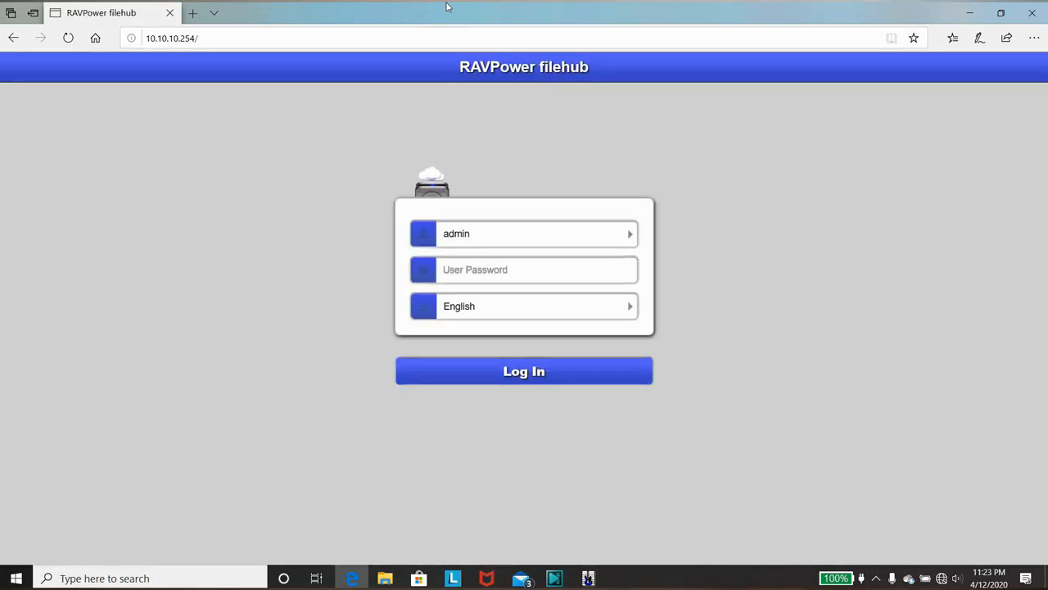
mouse_move(501, 229)
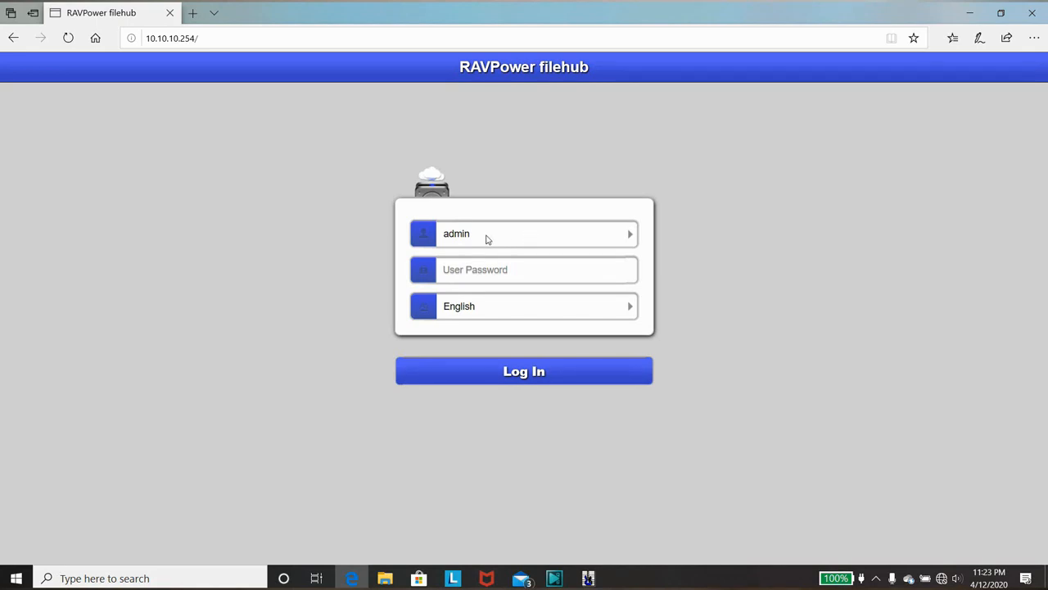
mouse_move(517, 236)
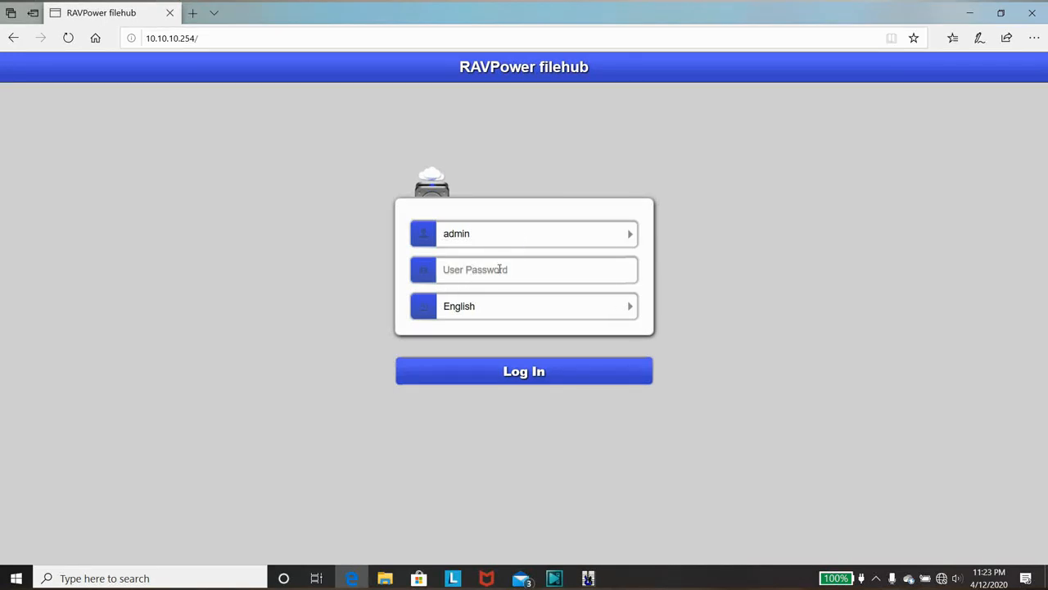
mouse_move(525, 371)
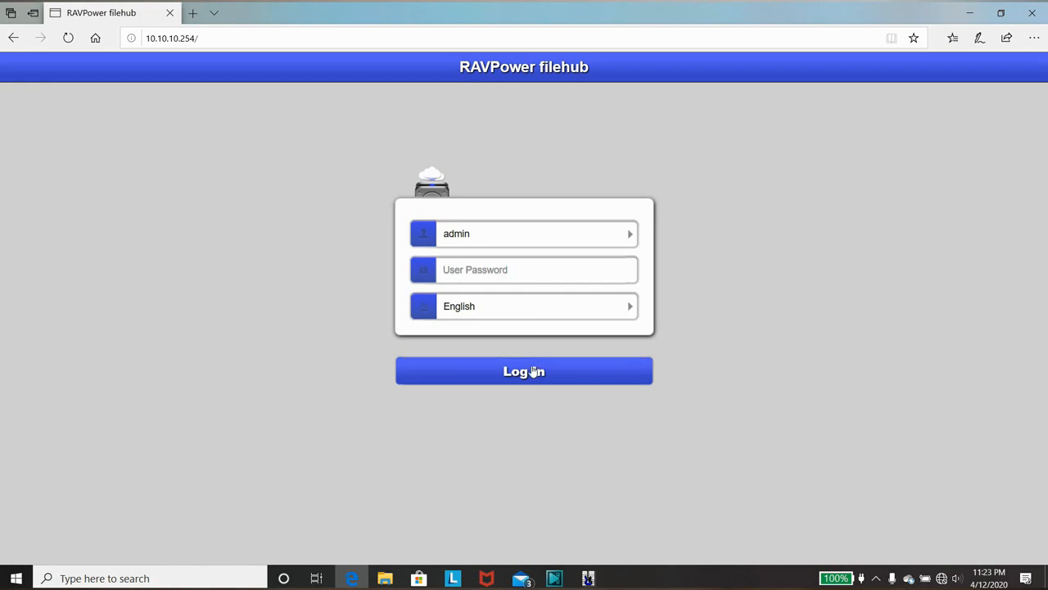
Log in as admin and go to the Network Internet settings page.
click(524, 370)
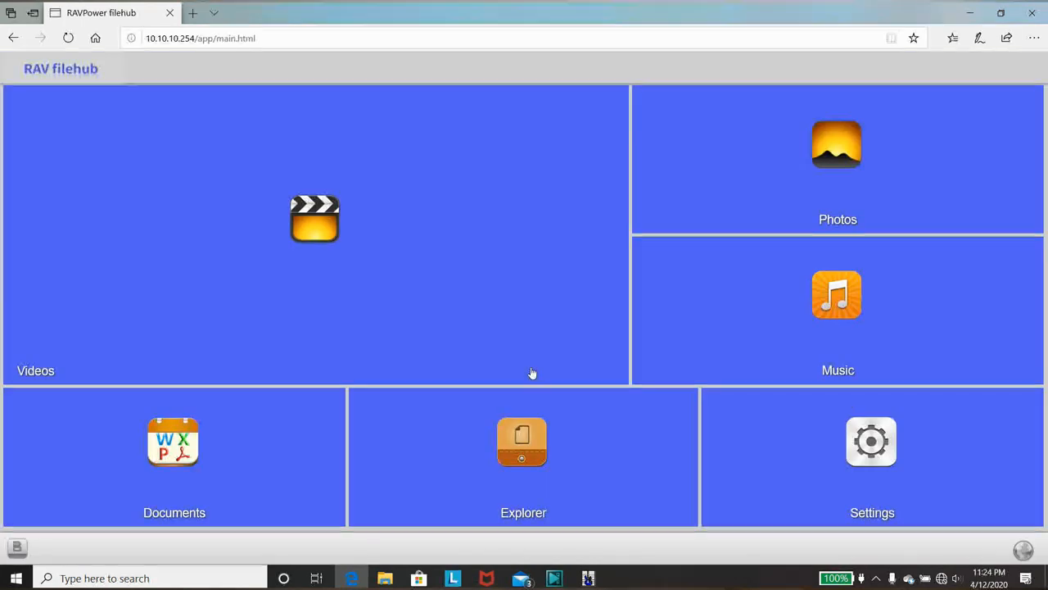
mouse_move(331, 157)
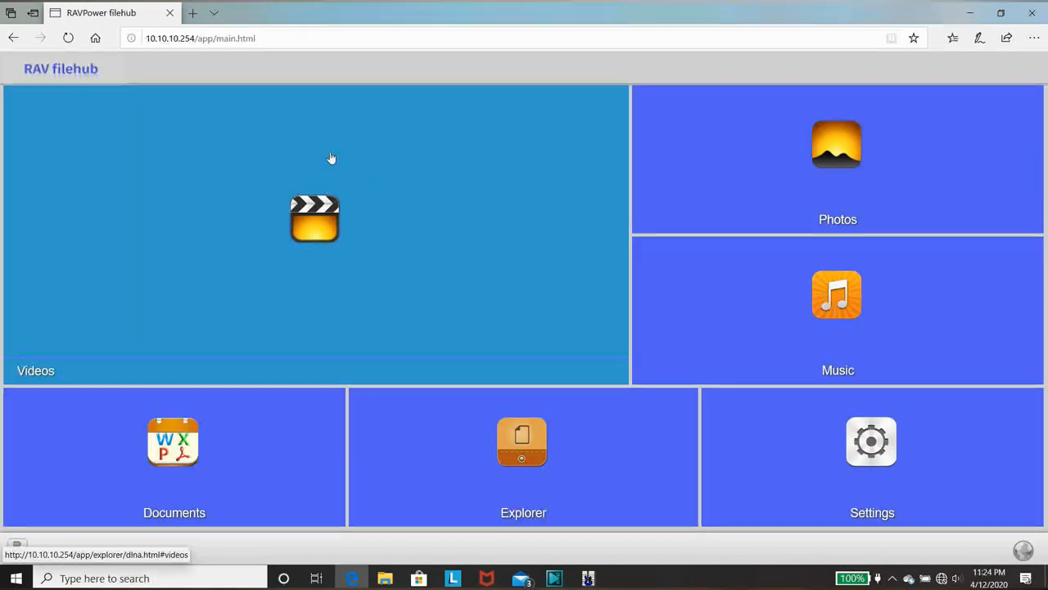
mouse_move(473, 133)
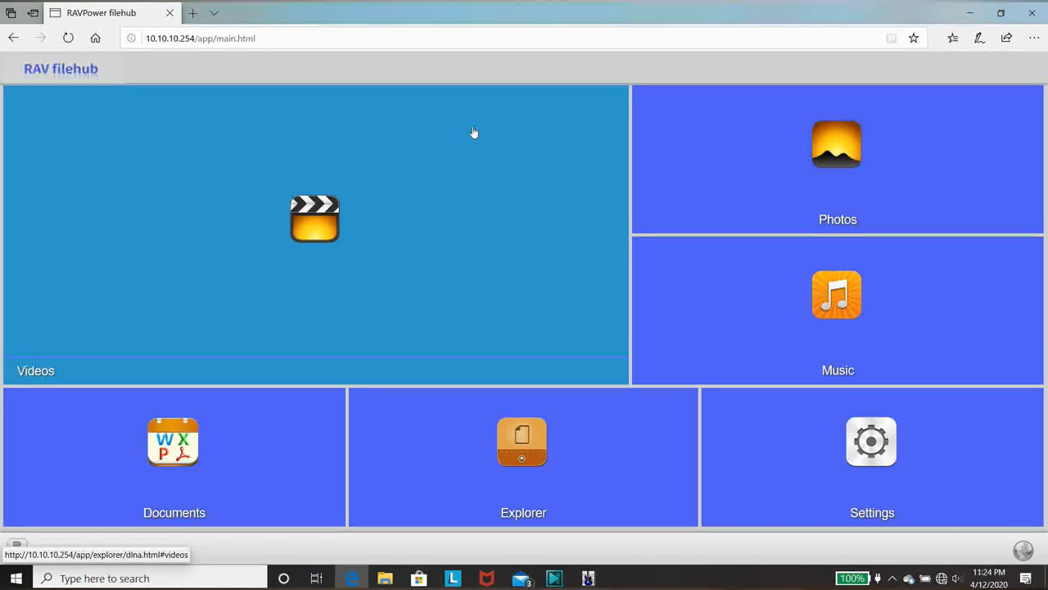
mouse_move(871, 442)
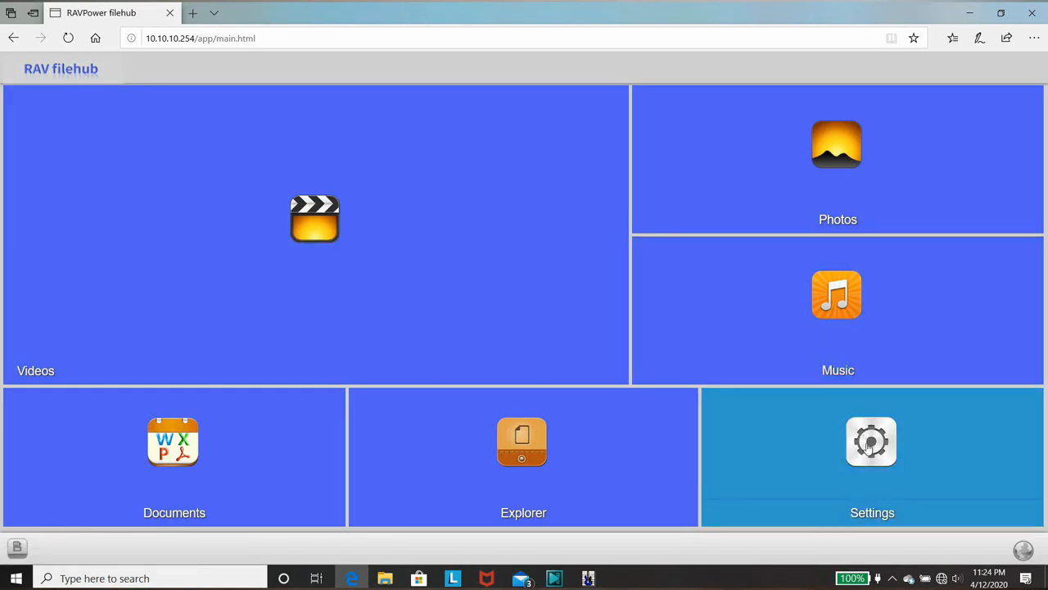
click(872, 443)
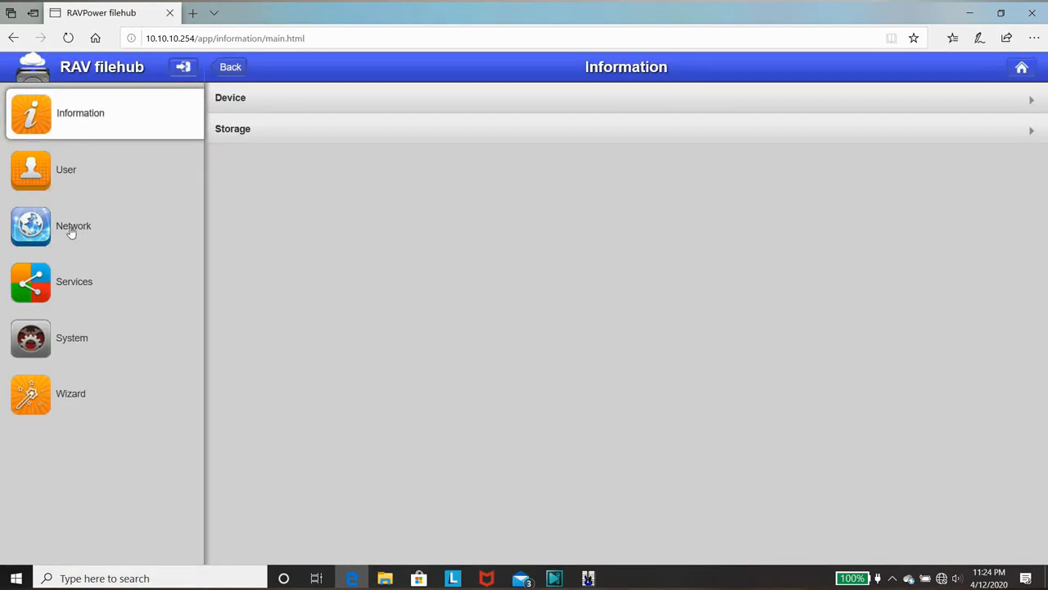
click(74, 226)
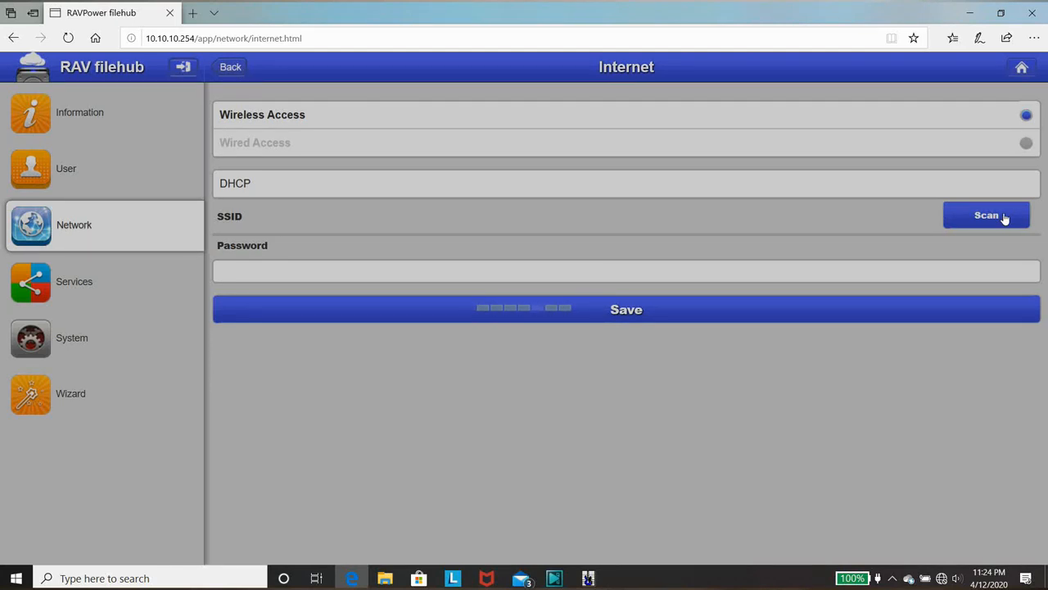
Scan for networks, choose the Visible R 7F12 hotspot, enter its password and save.
click(986, 215)
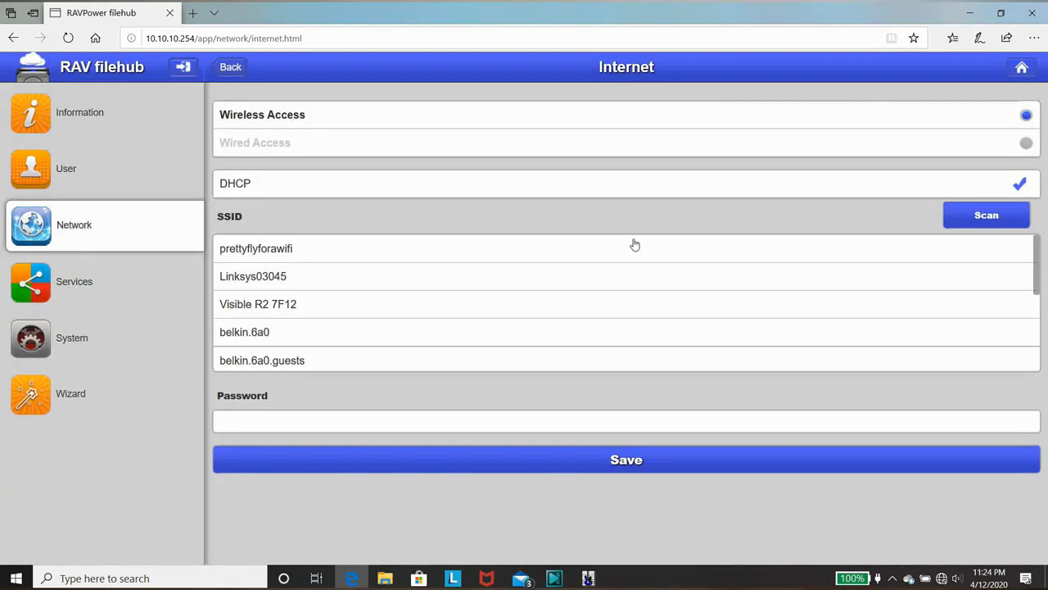
mouse_move(434, 209)
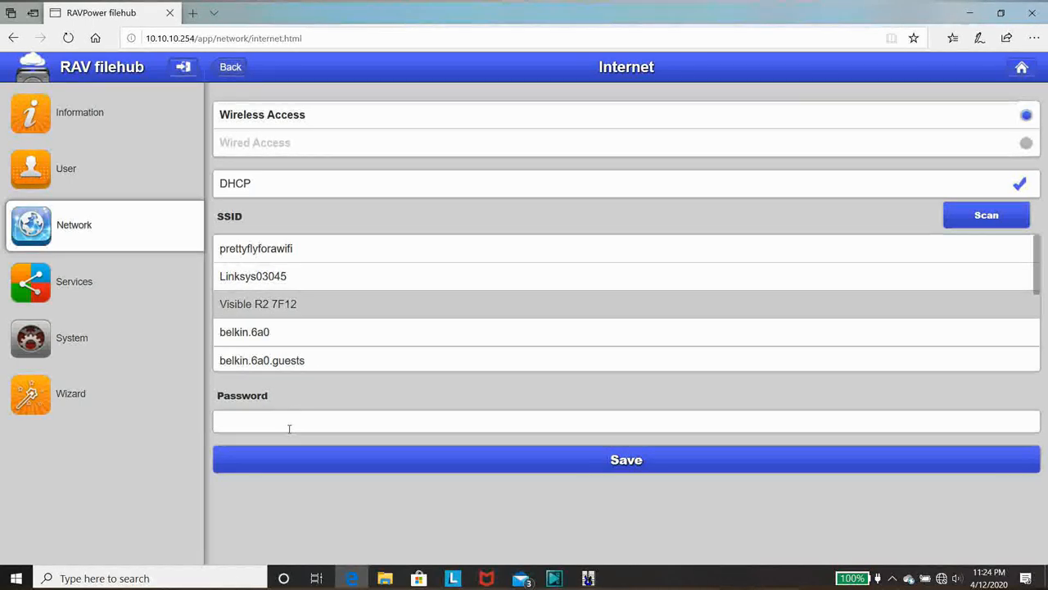
text(14)
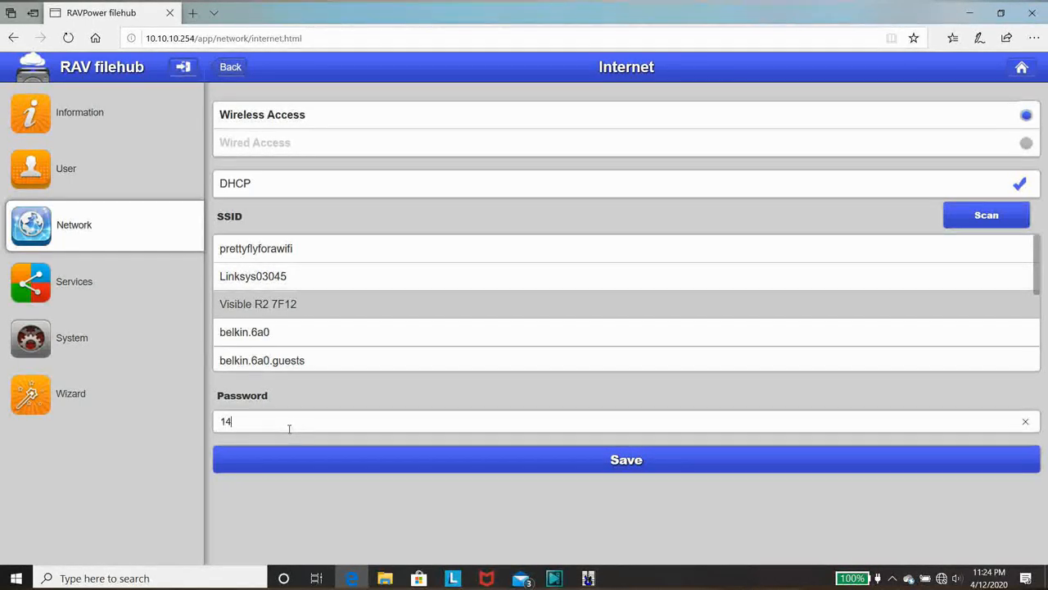
text(16)
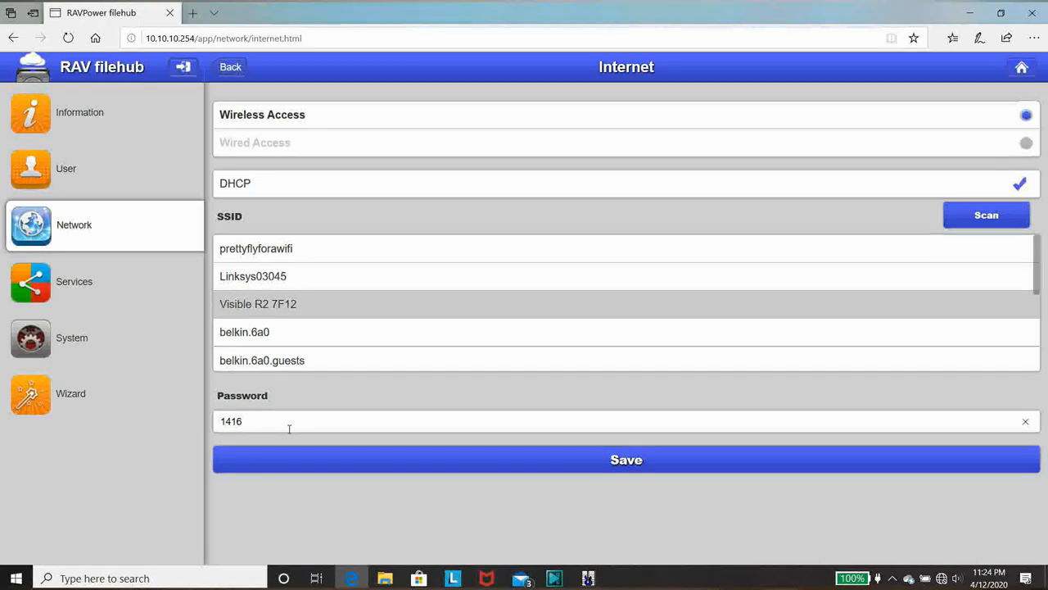
text(*)
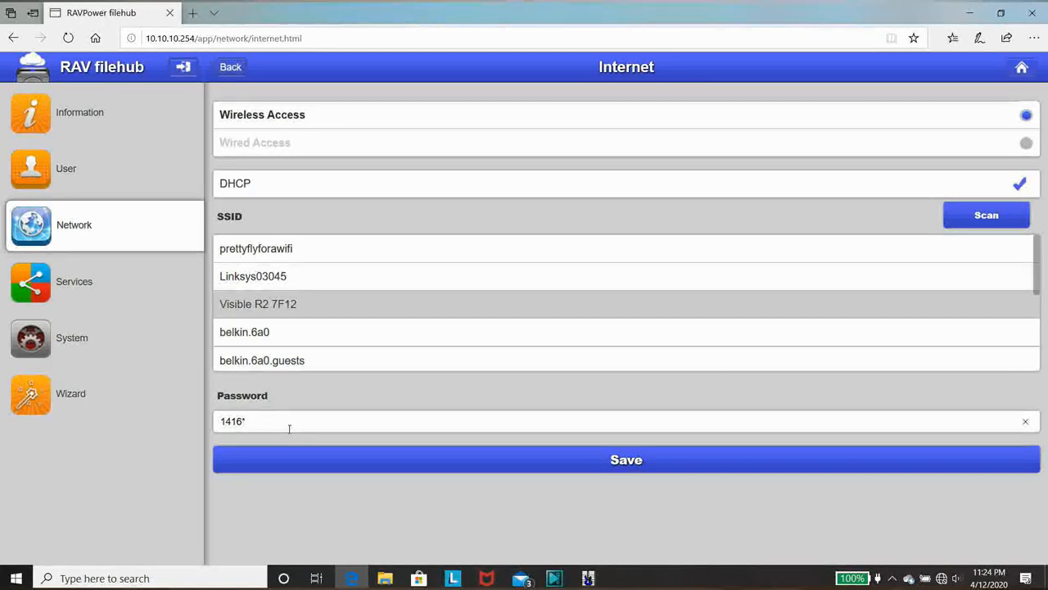
text(469)
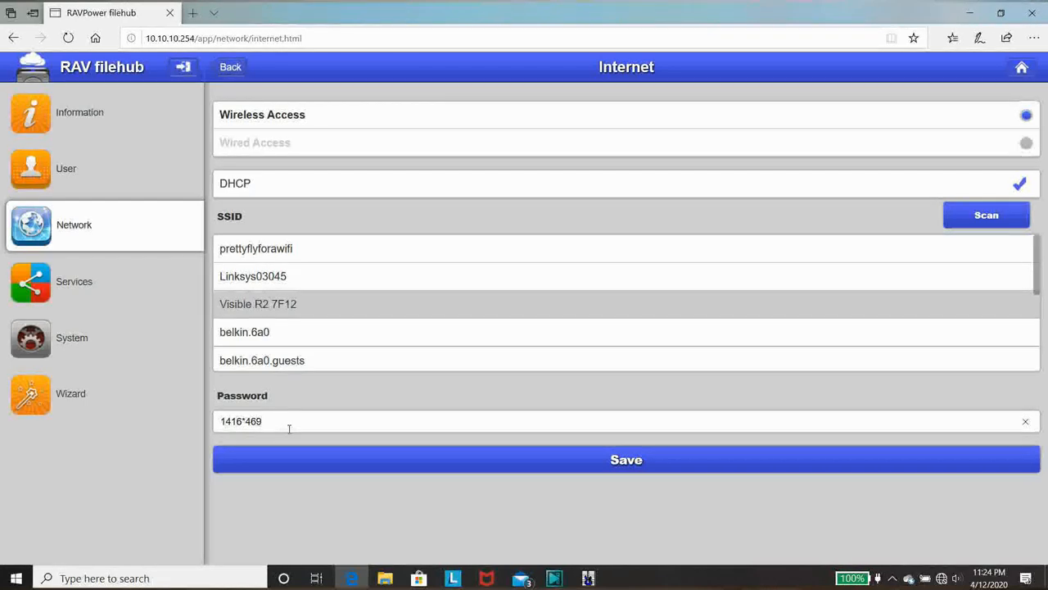
text(sf9)
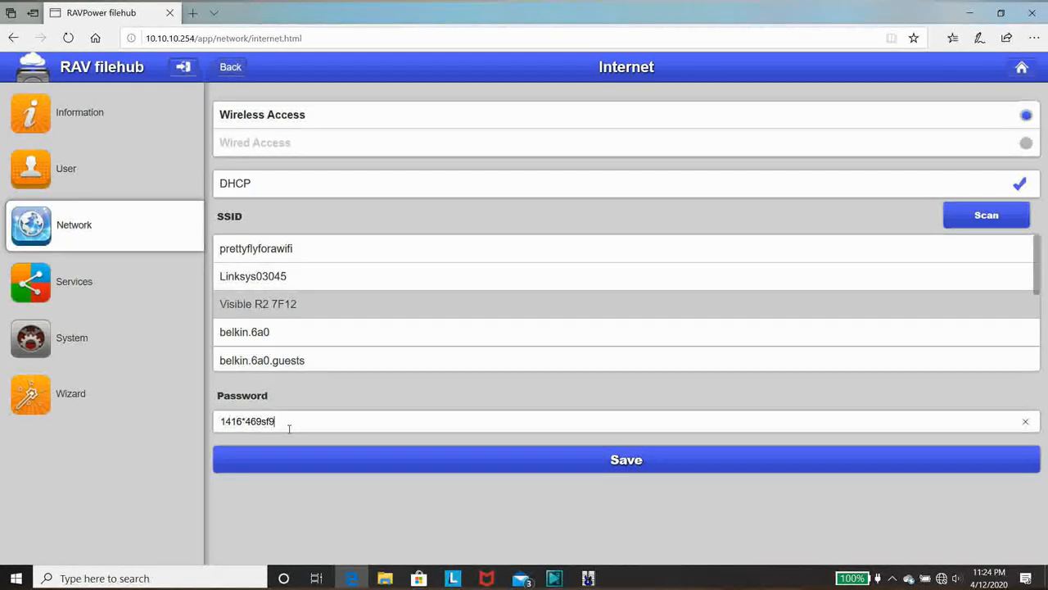
click(625, 459)
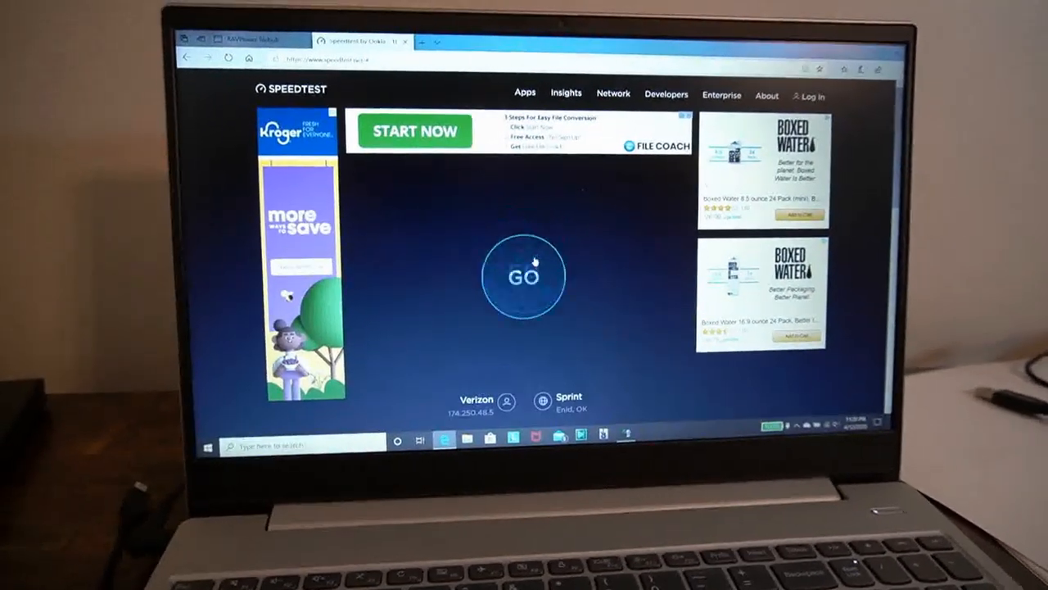
Start the Speedtest by Ookla run with the GO button.
click(524, 275)
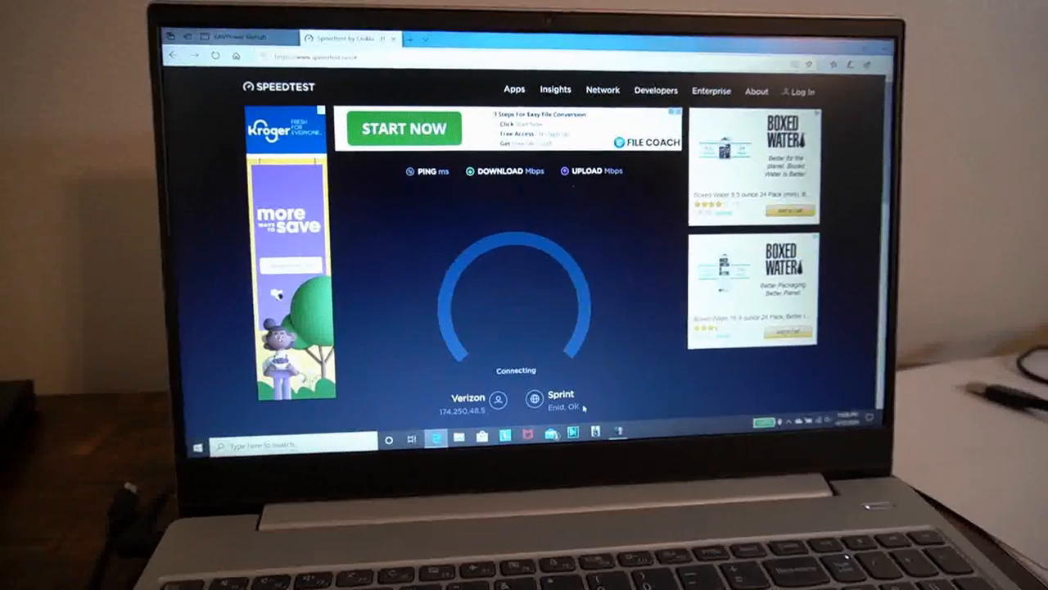